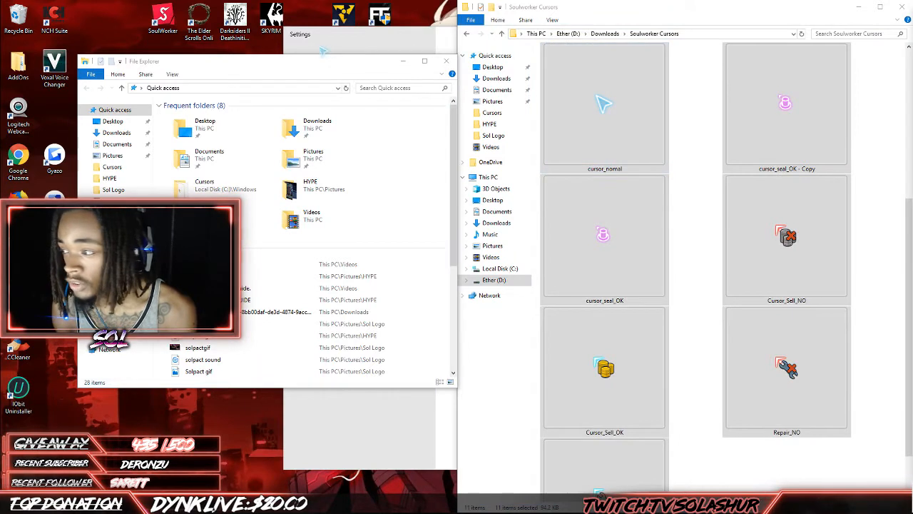
# Show the Local Disk (C:) root folders in a second Explorer window beside the Soulworker Cursors folder.
pyautogui.click(605, 103)
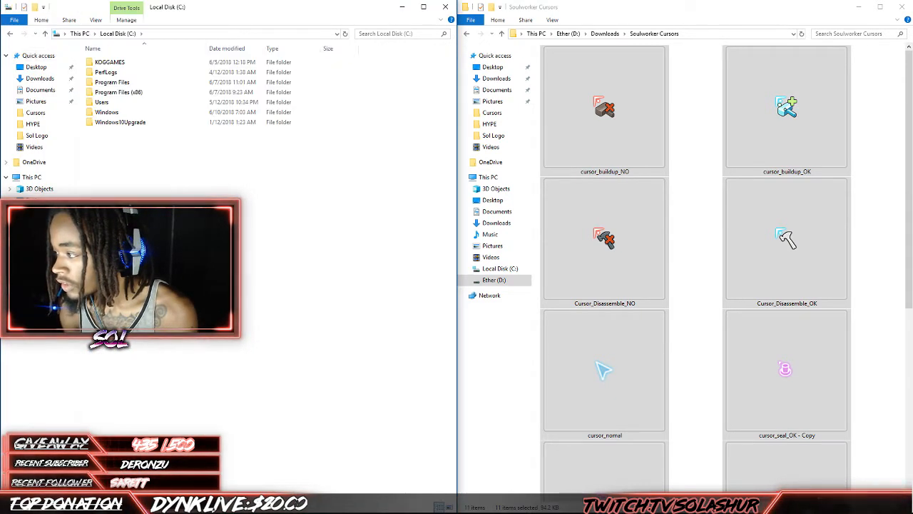
# Copy the 11 Soulworker cursor files into C:\Windows\Cursors, replacing the same-named files.
pyautogui.click(105, 112)
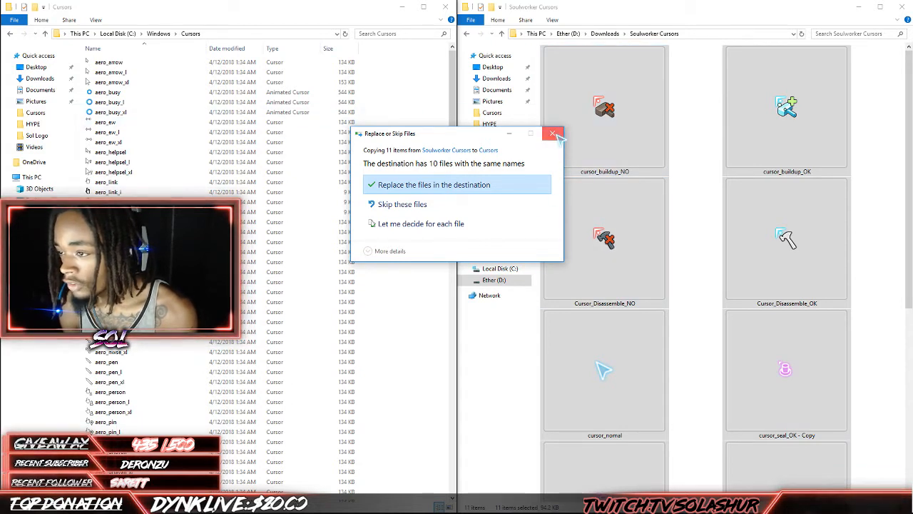
pyautogui.click(434, 184)
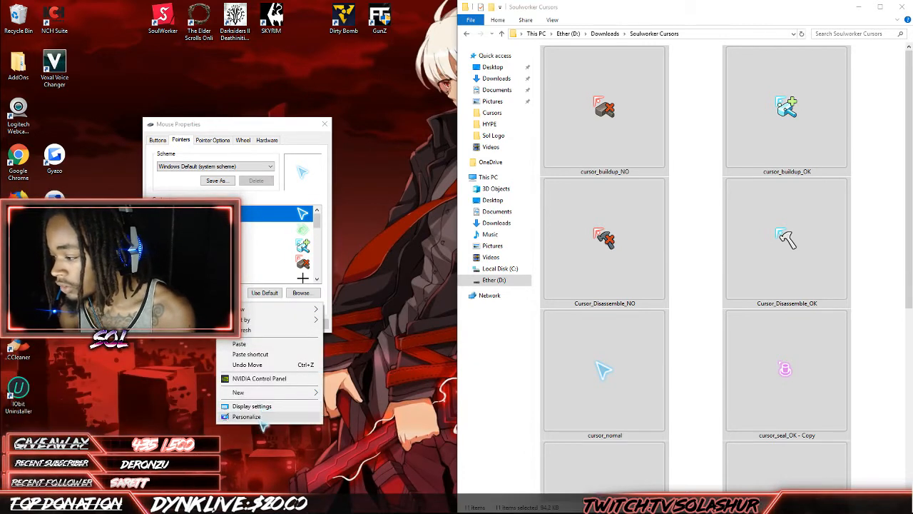
# Reach the Mouse settings from Personalization by searching 'mouse' in Windows Settings.
pyautogui.click(246, 416)
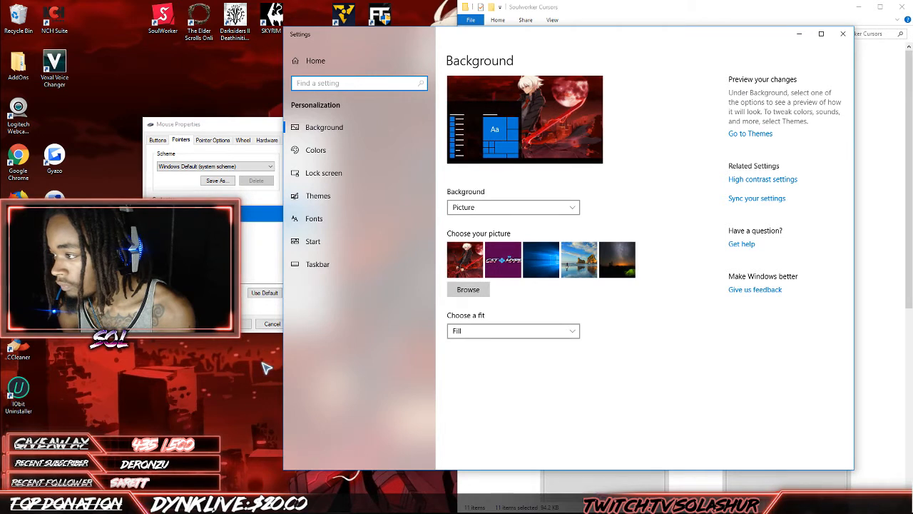
pyautogui.write('mouse')
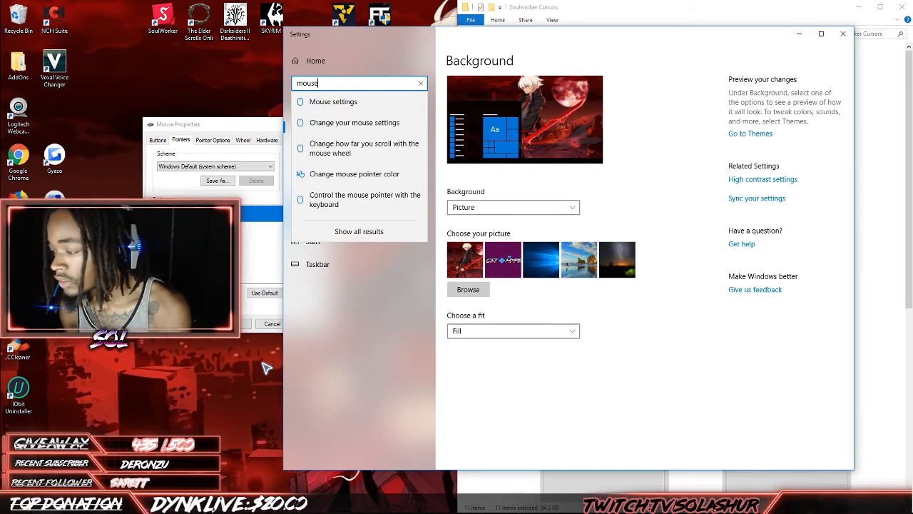
pyautogui.rightClick(266, 368)
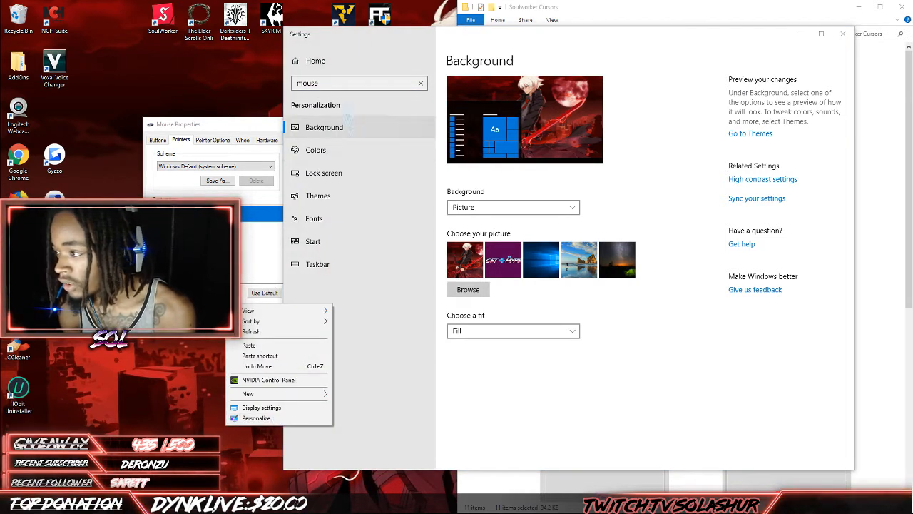
pyautogui.click(349, 83)
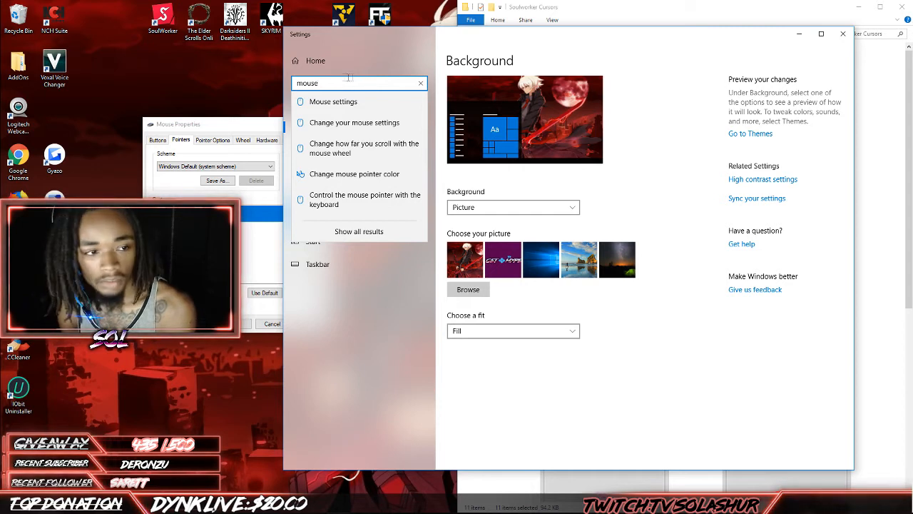
pyautogui.moveTo(334, 101)
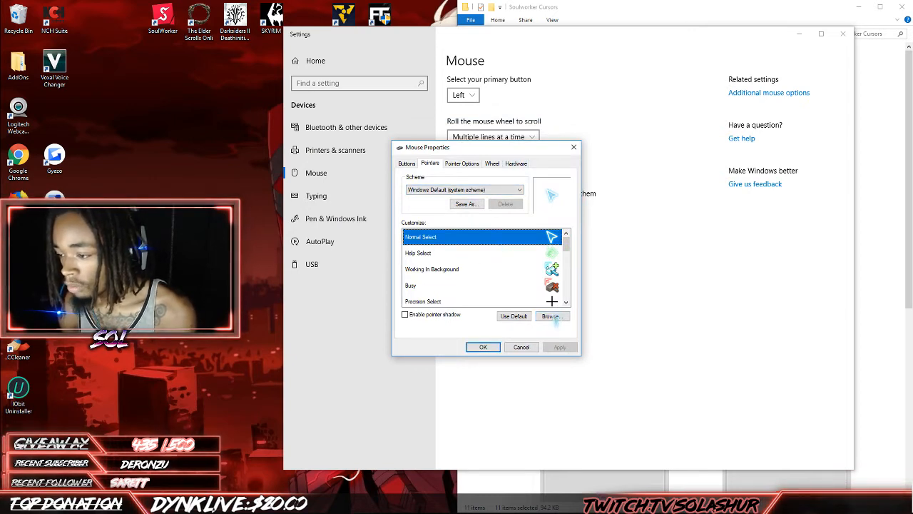
# Assign the Soulworker cursor_normal file to the Normal Select pointer, then select Busy.
pyautogui.click(551, 317)
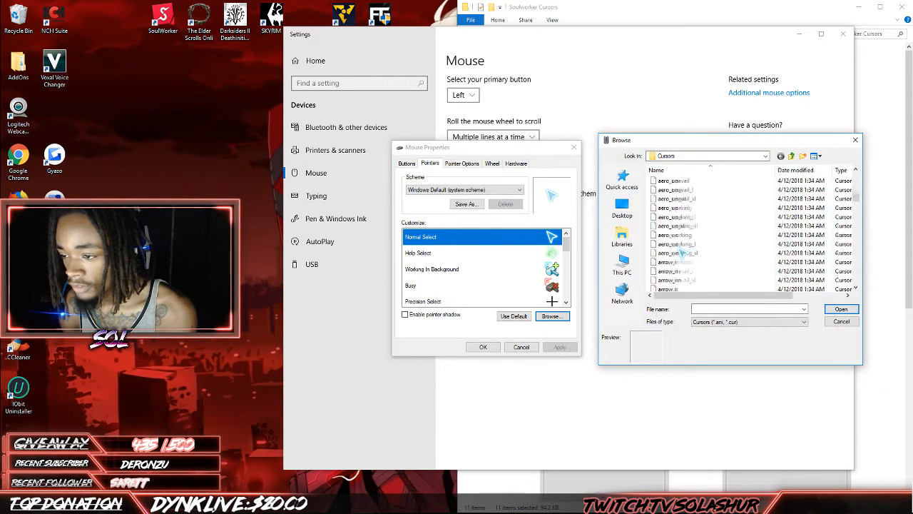
pyautogui.scroll(-3)
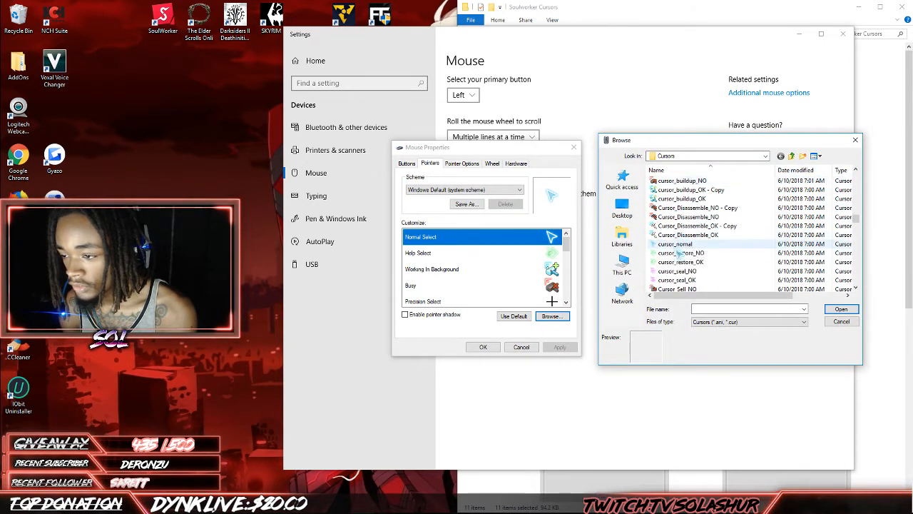
pyautogui.click(674, 243)
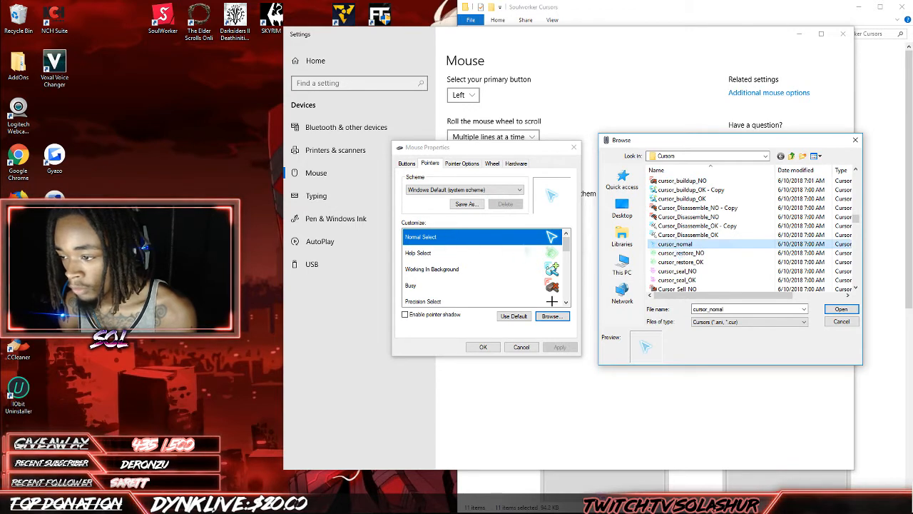
pyautogui.click(841, 308)
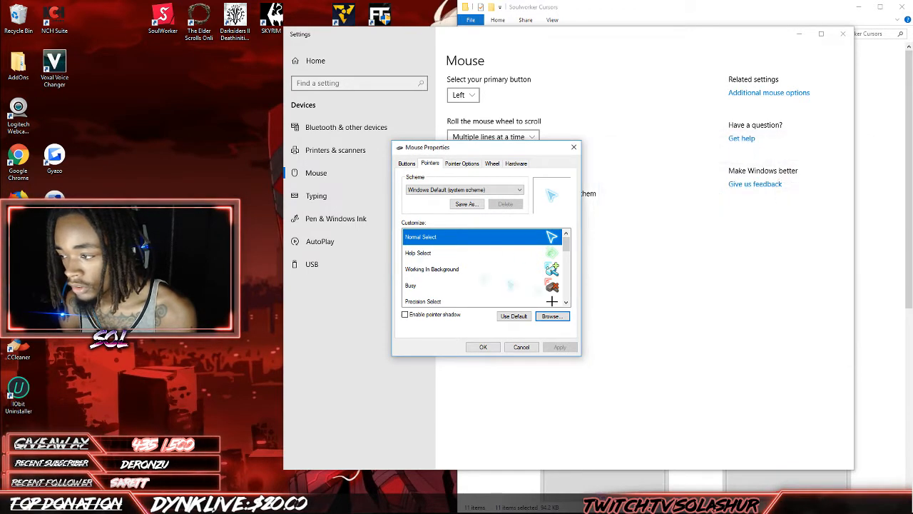
pyautogui.click(551, 317)
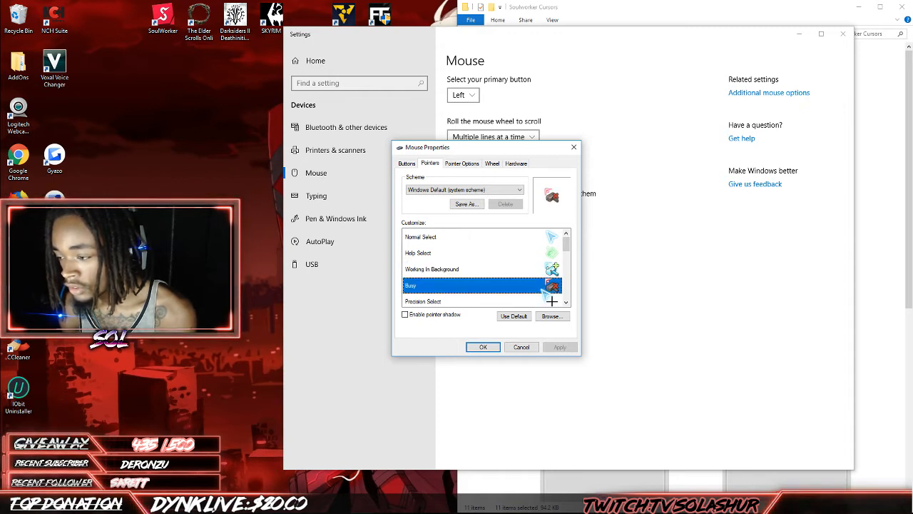
# Assign a Soulworker cursor file from the Cursors folder to the Link Select pointer.
pyautogui.scroll(-3)
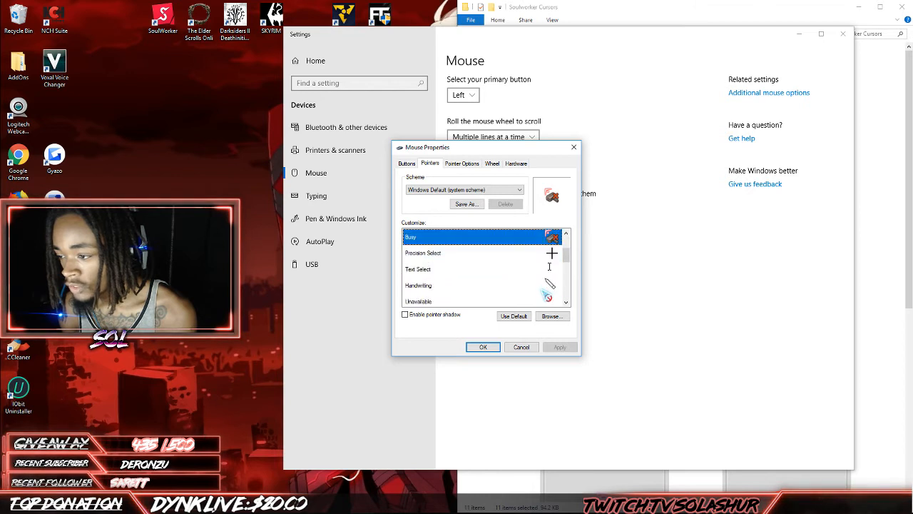
pyautogui.scroll(-3)
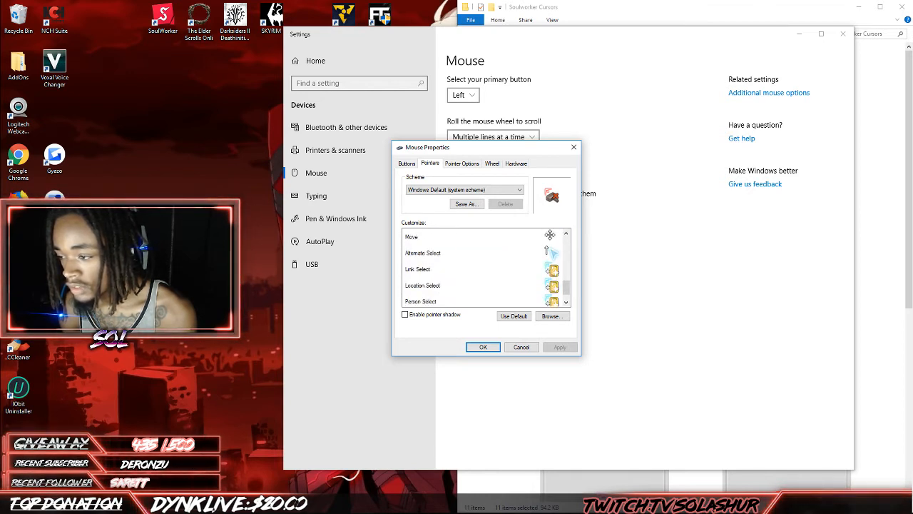
pyautogui.scroll(-3)
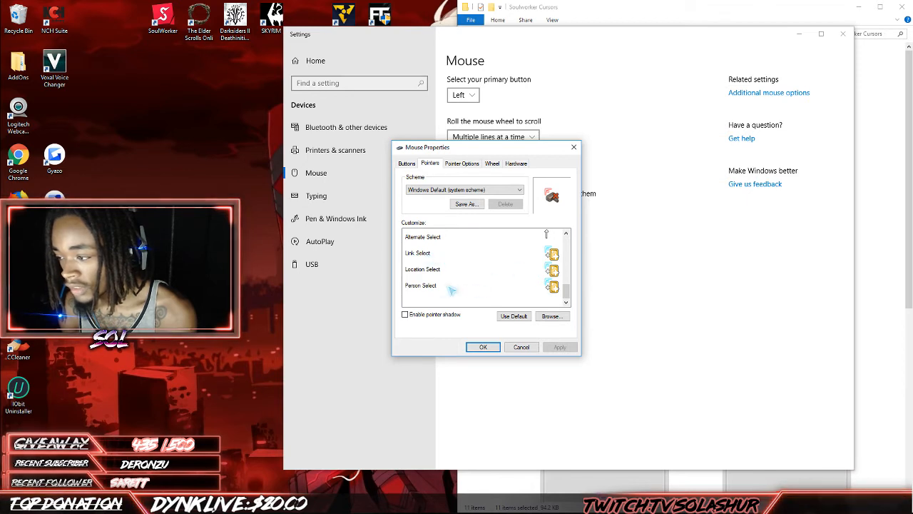
pyautogui.click(442, 253)
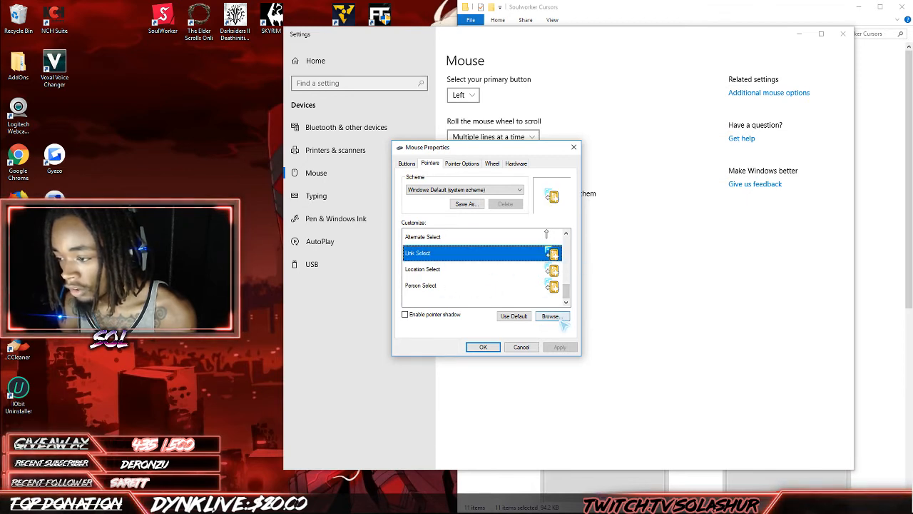
pyautogui.click(550, 317)
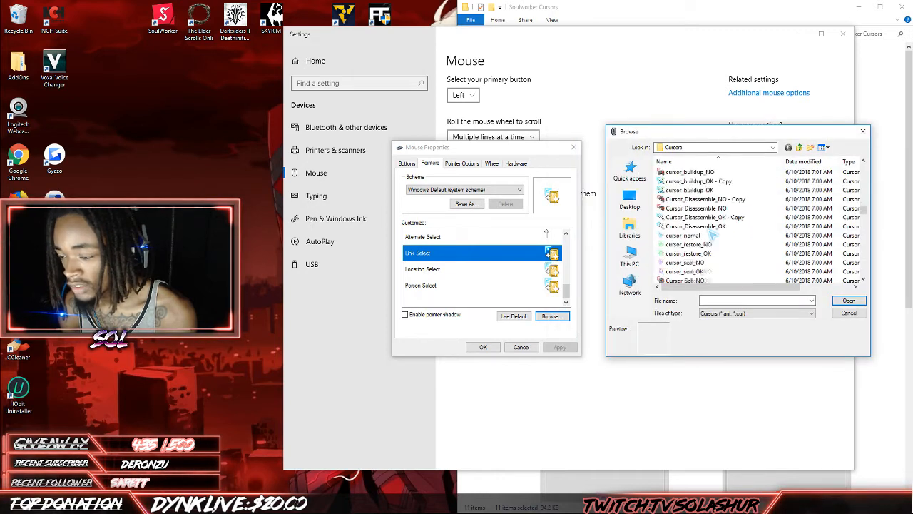
pyautogui.scroll(-3)
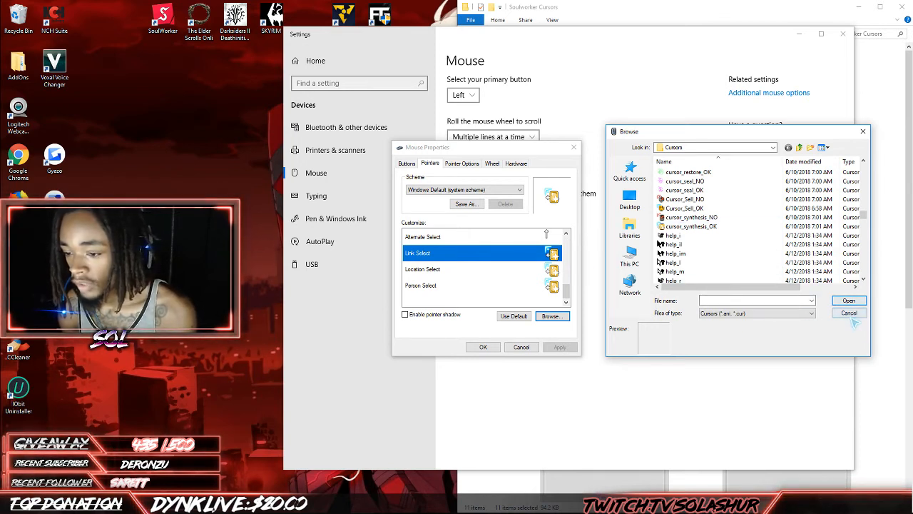
pyautogui.click(847, 313)
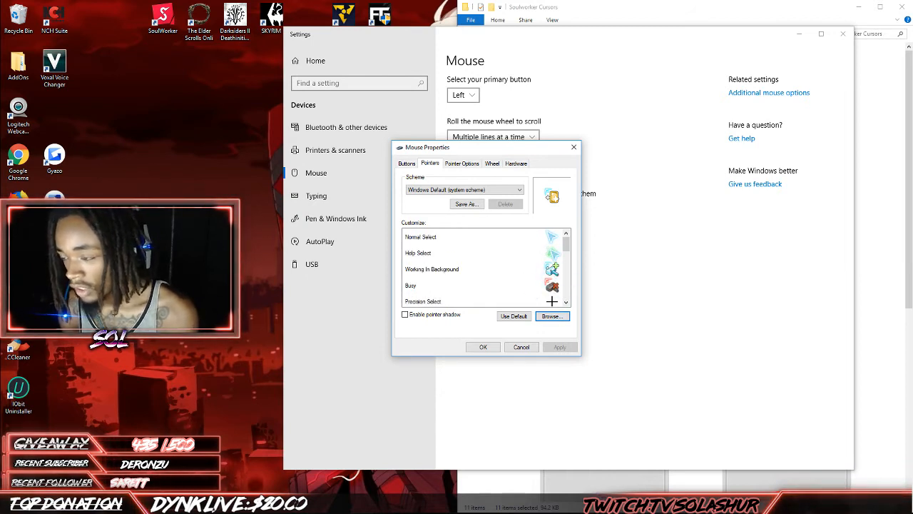
pyautogui.scroll(-3)
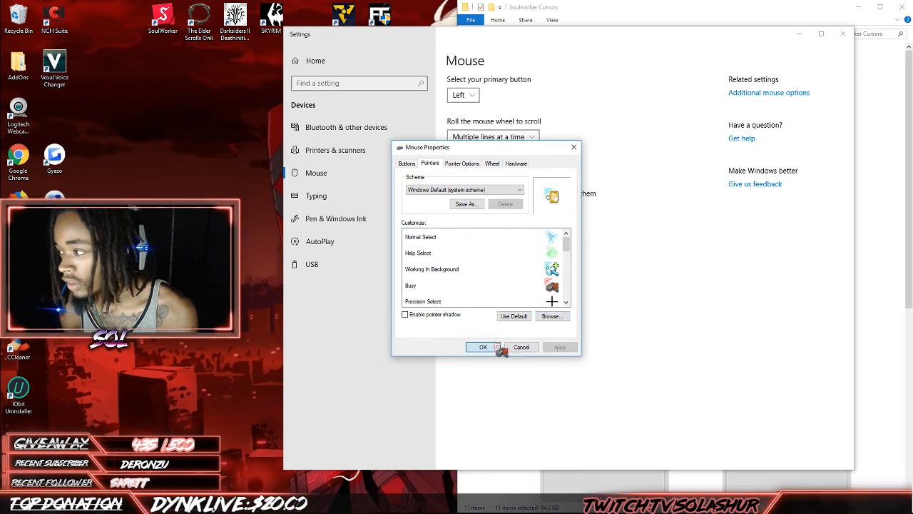
# Confirm the new pointer scheme with OK and close Settings, returning to the desktop.
pyautogui.click(482, 347)
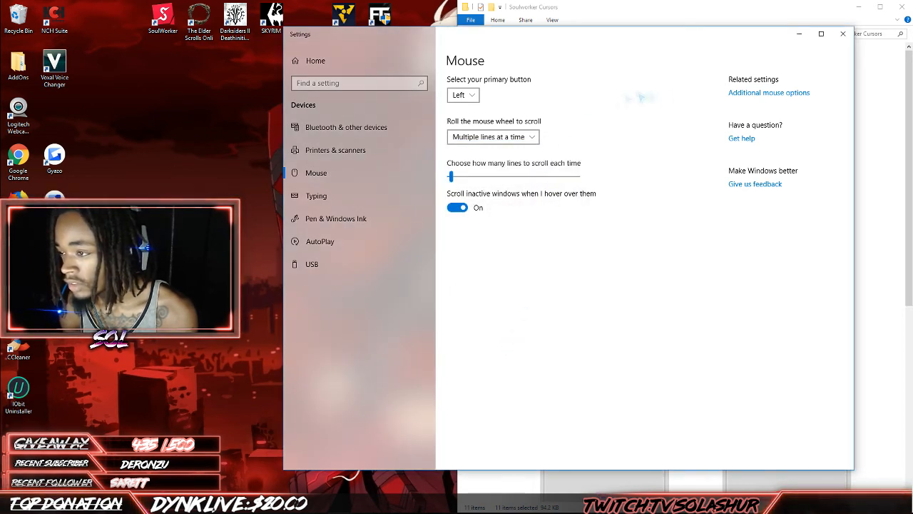
pyautogui.click(842, 34)
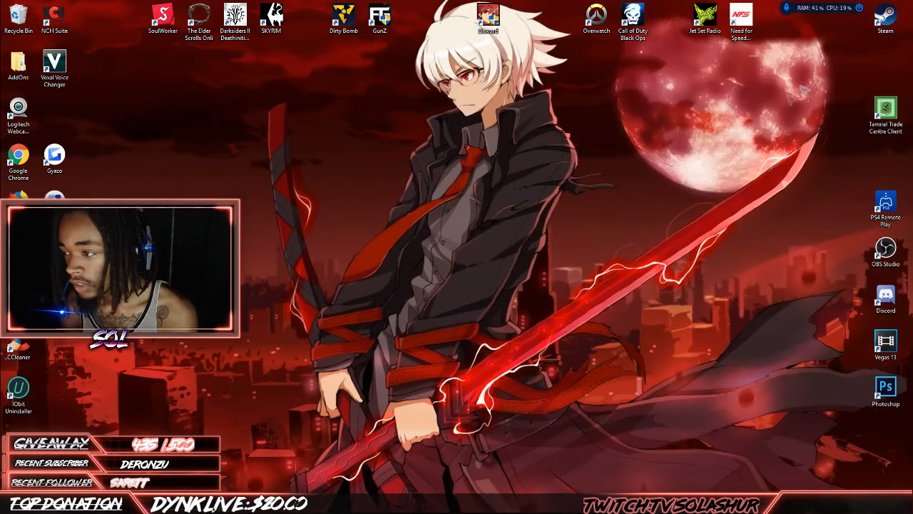
pyautogui.moveTo(597, 250)
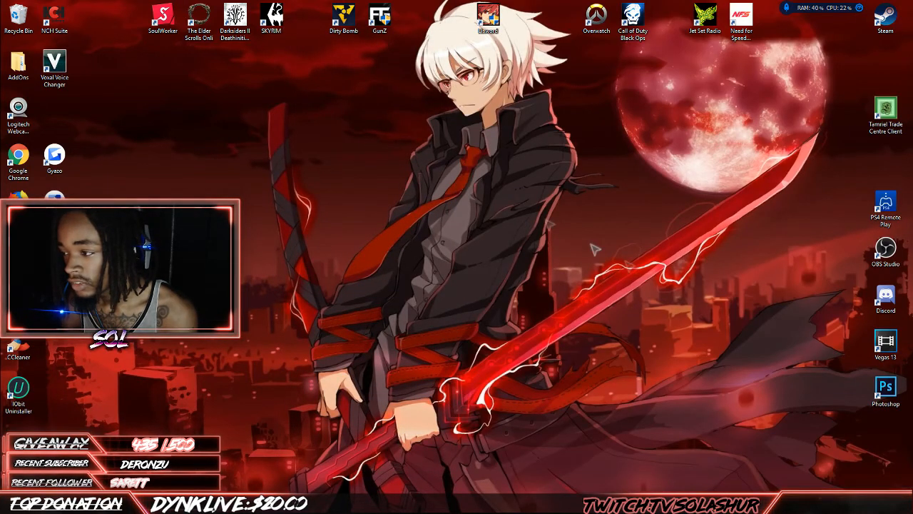
pyautogui.moveTo(613, 263)
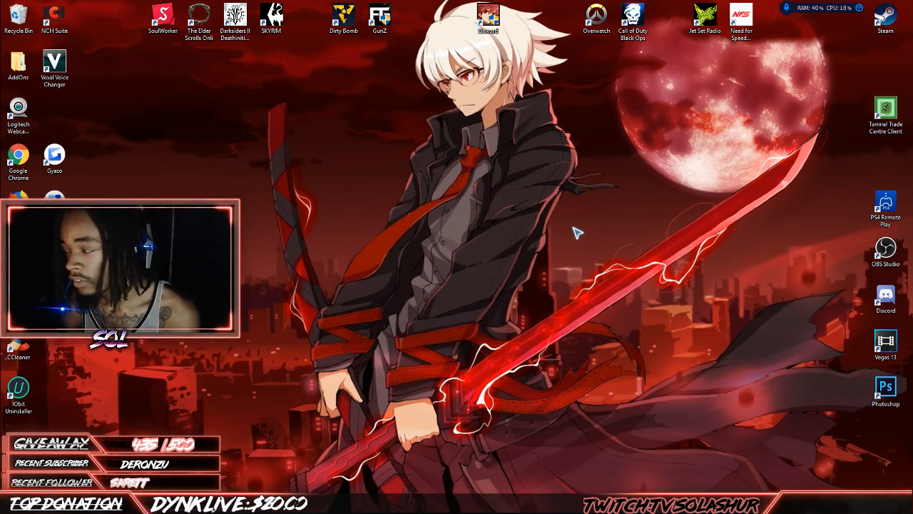
pyautogui.moveTo(479, 183)
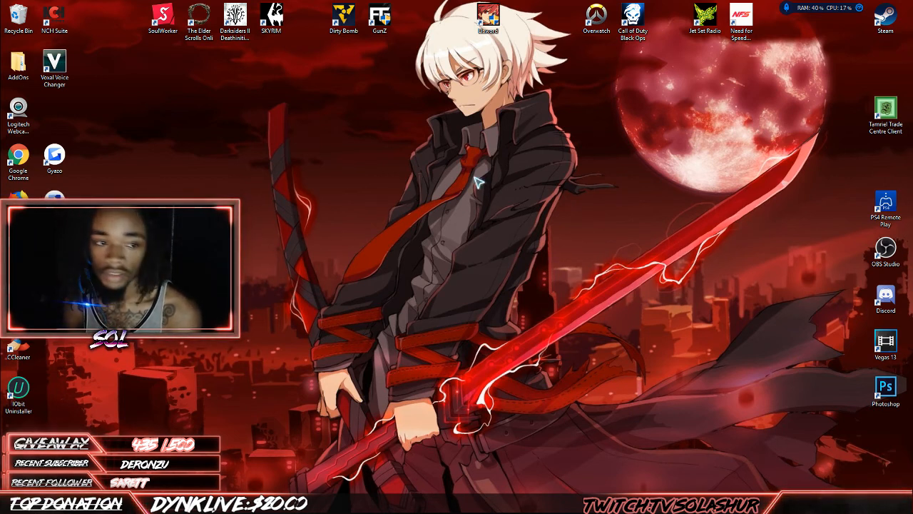
pyautogui.moveTo(477, 184)
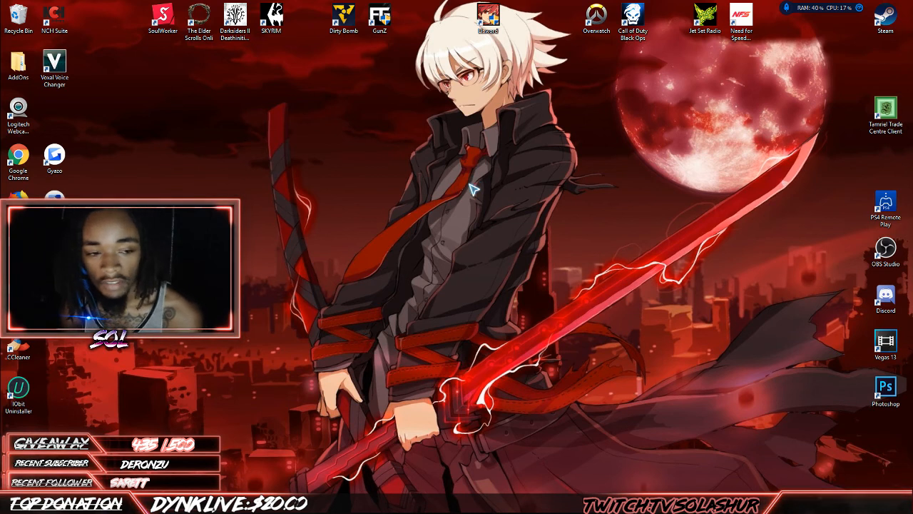